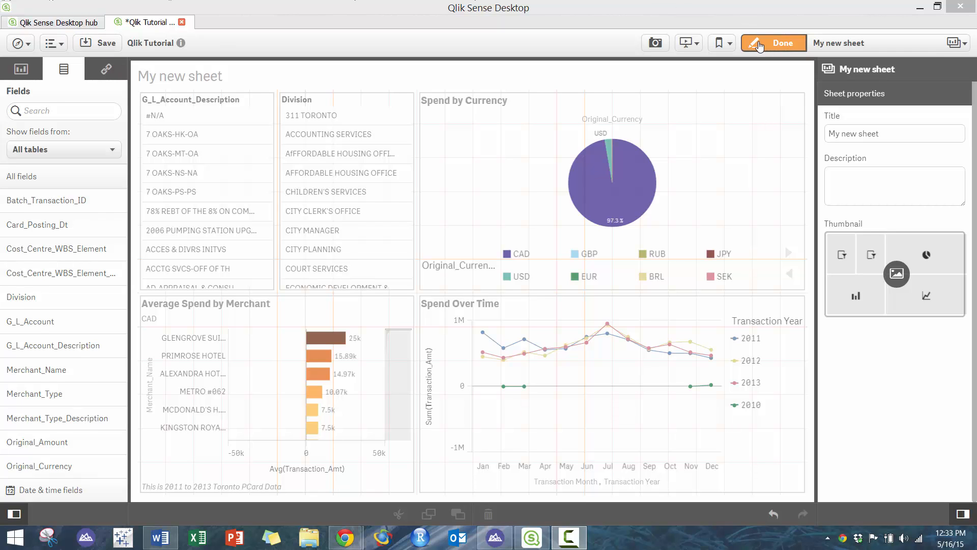
Exit sheet edit mode and select the USD slice in the Spend by Currency pie
click(783, 42)
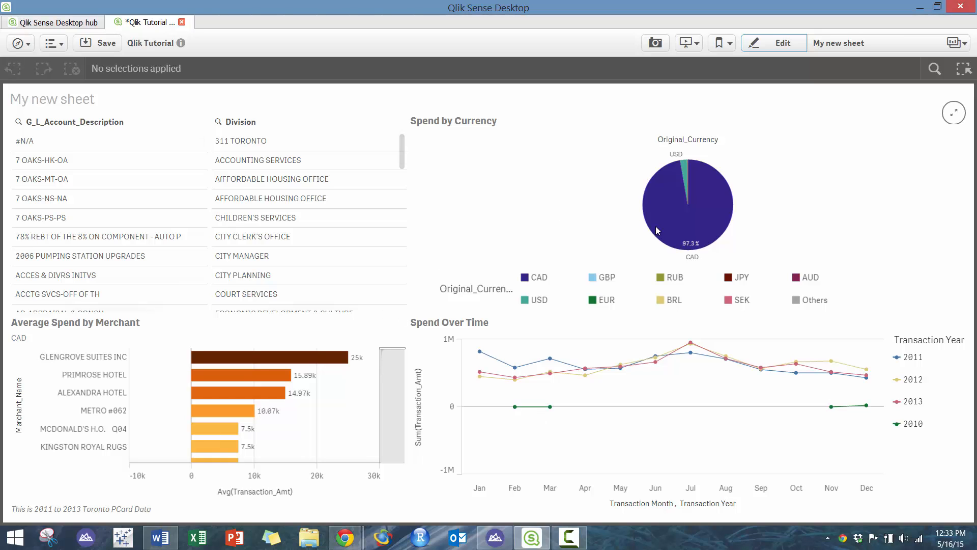
mouse_move(686, 176)
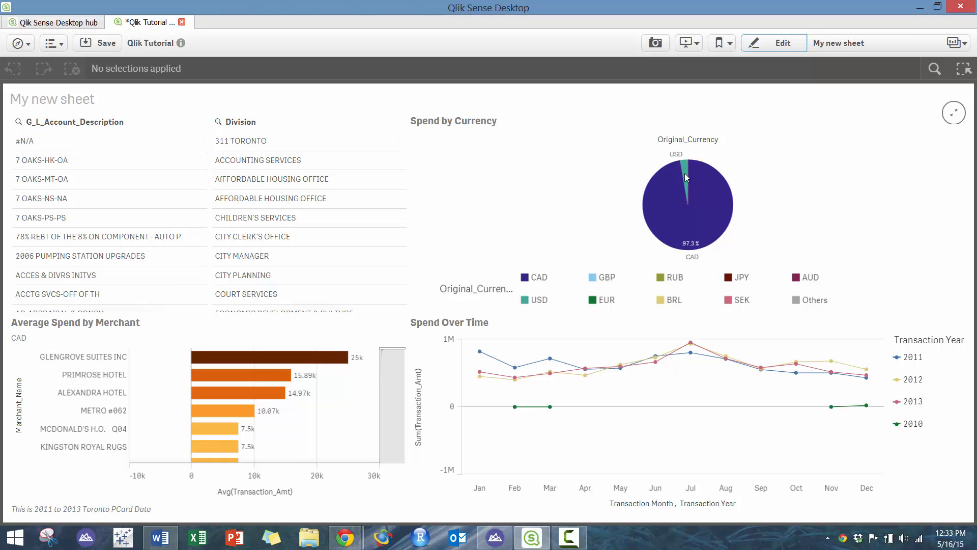
click(683, 169)
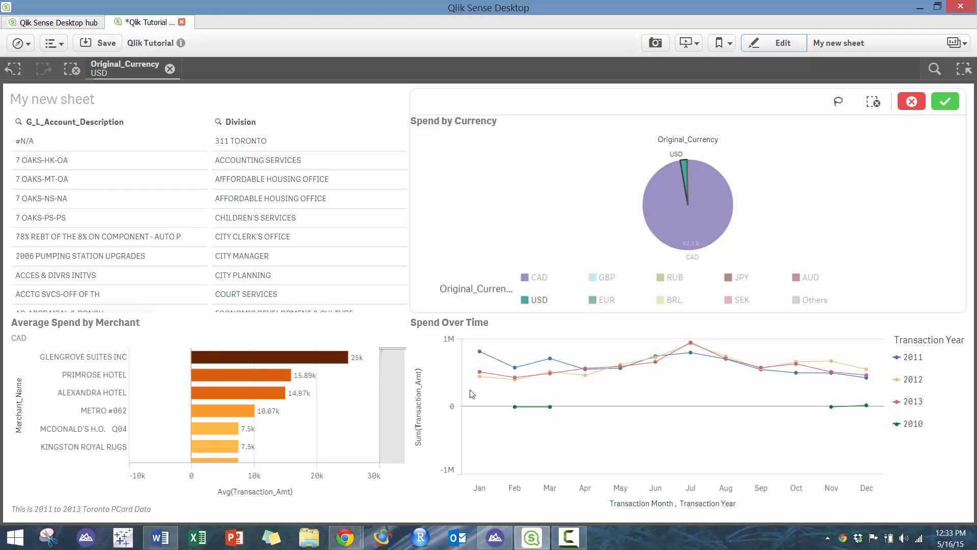
click(100, 72)
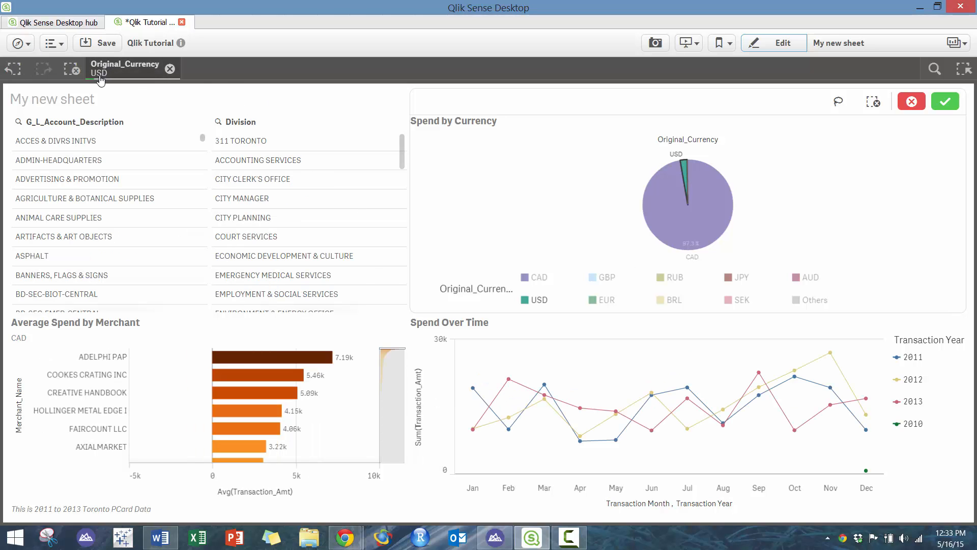
mouse_move(95, 82)
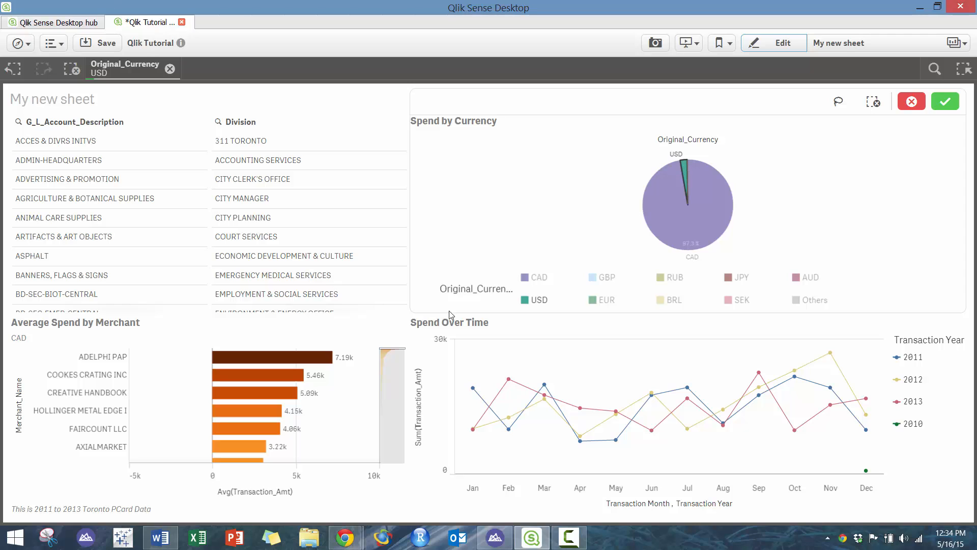
mouse_move(214, 400)
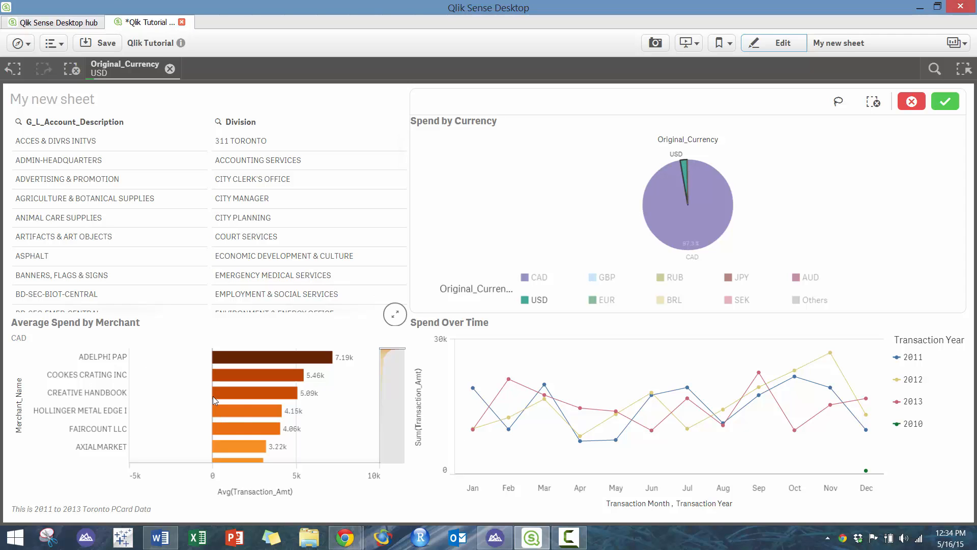
mouse_move(928, 394)
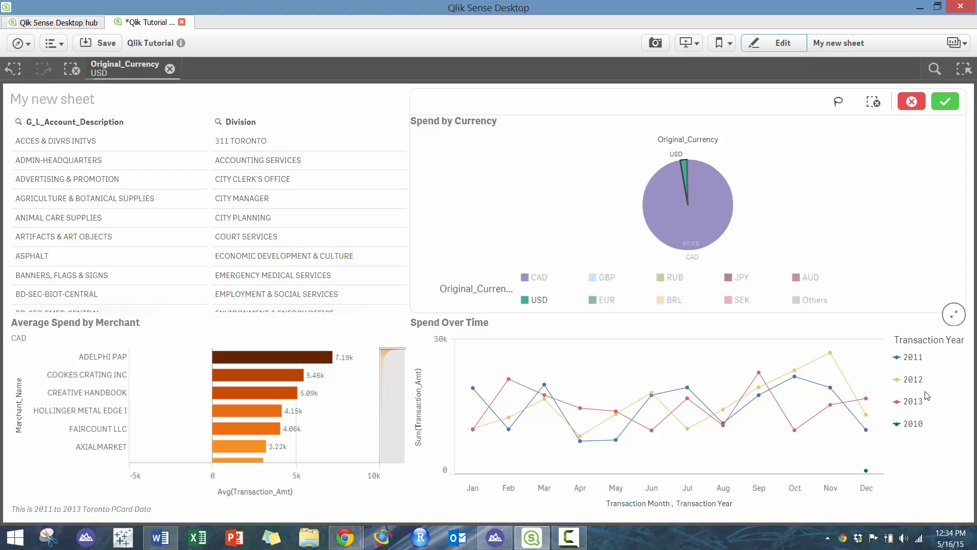
mouse_move(661, 223)
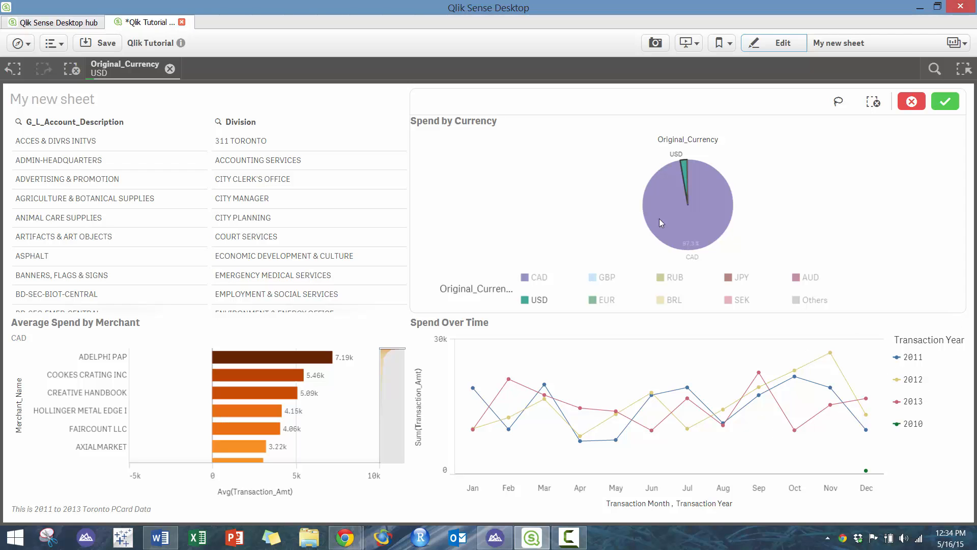
mouse_move(171, 69)
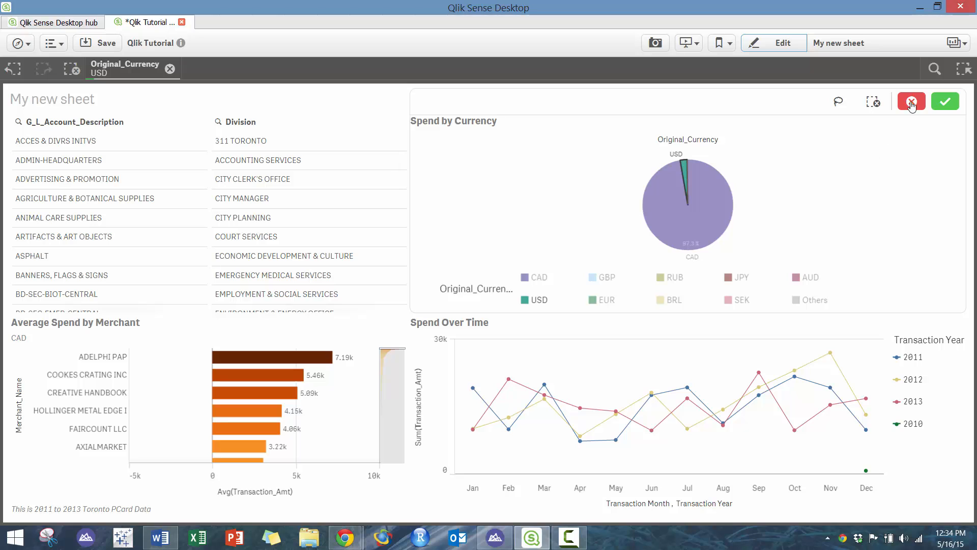
Cancel and reselect the USD pie slice, then clear the Original_Currency selection pill
click(911, 101)
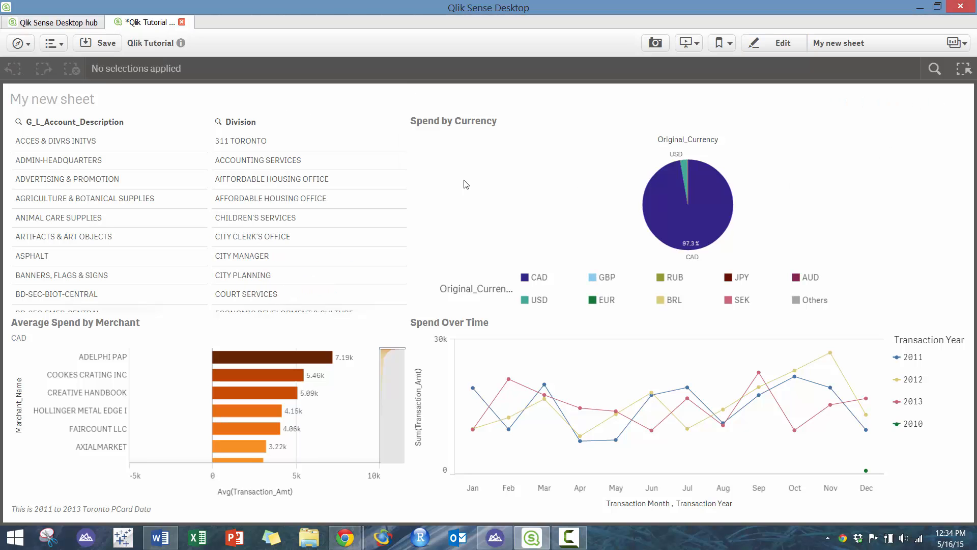
click(683, 175)
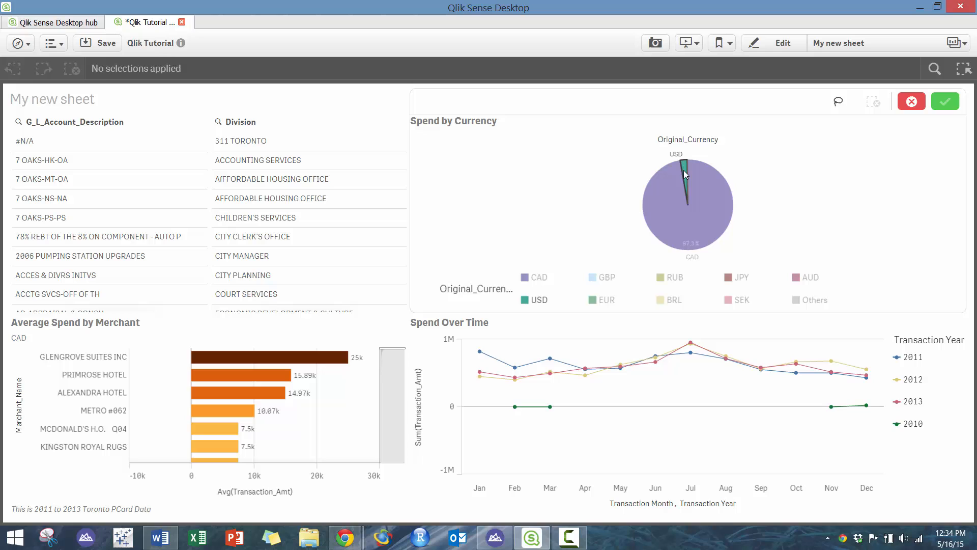
click(681, 165)
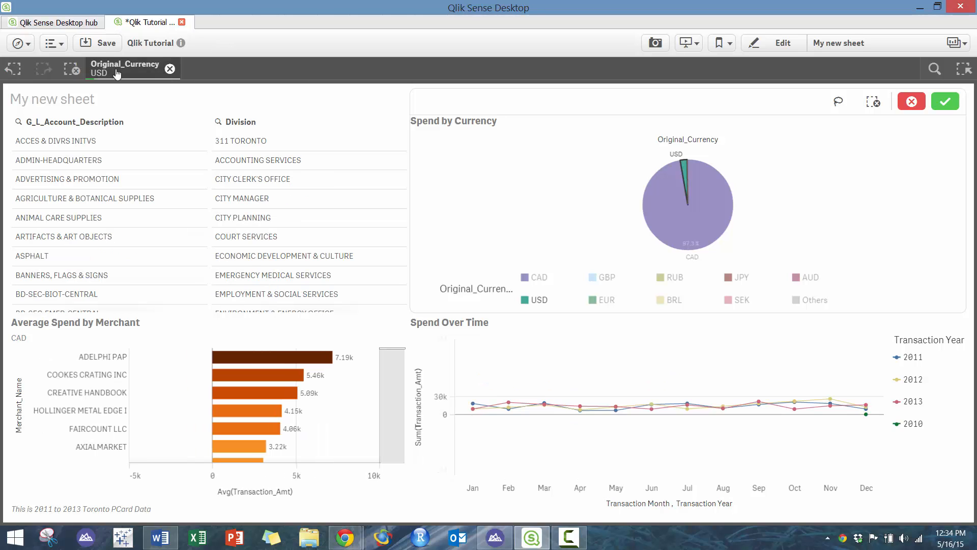
click(125, 68)
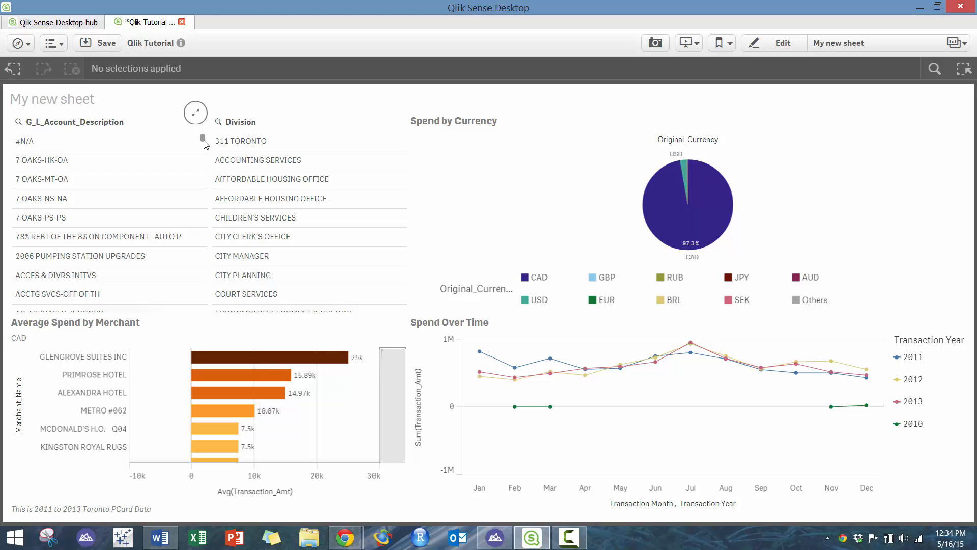
Select and confirm LINENS in the G_L_Account_Description filter pane
scroll(down, 3)
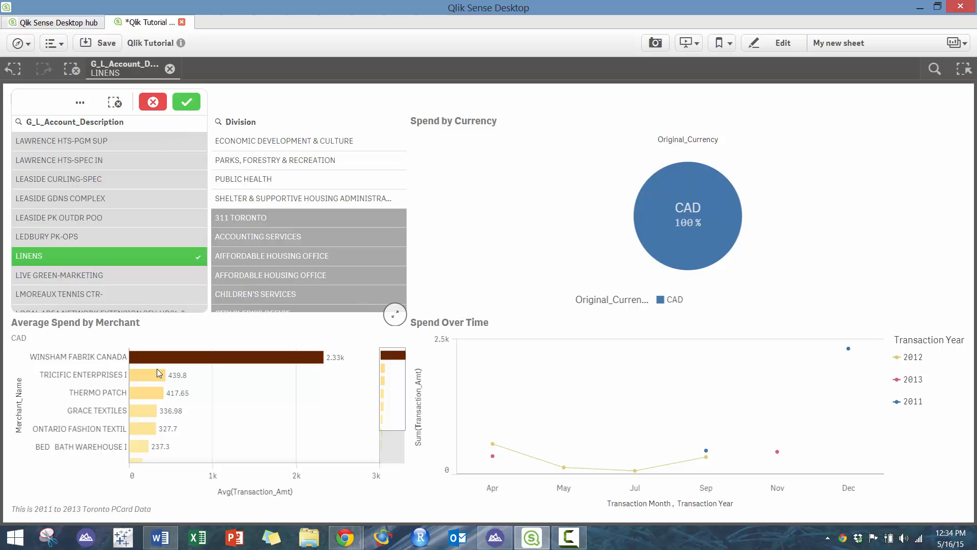
mouse_move(391, 405)
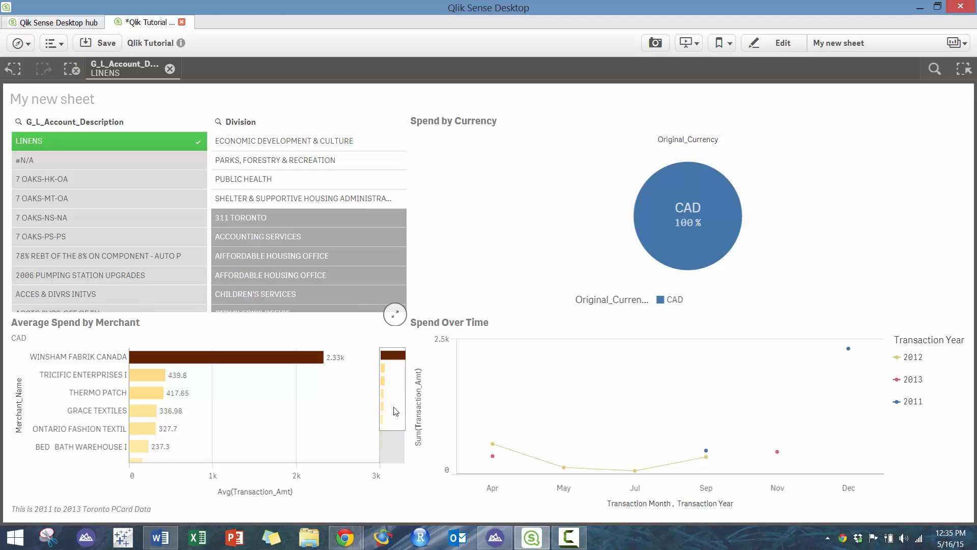
mouse_move(394, 379)
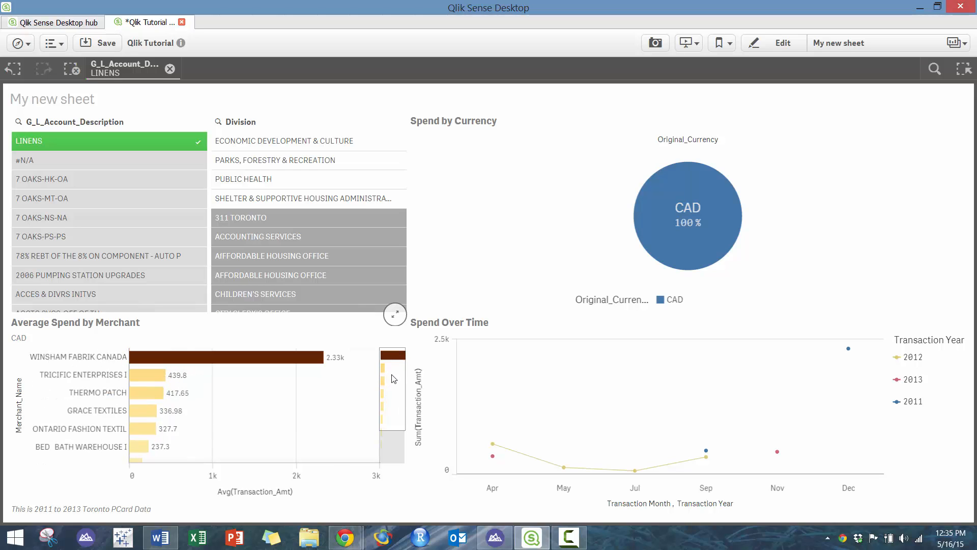
mouse_move(553, 451)
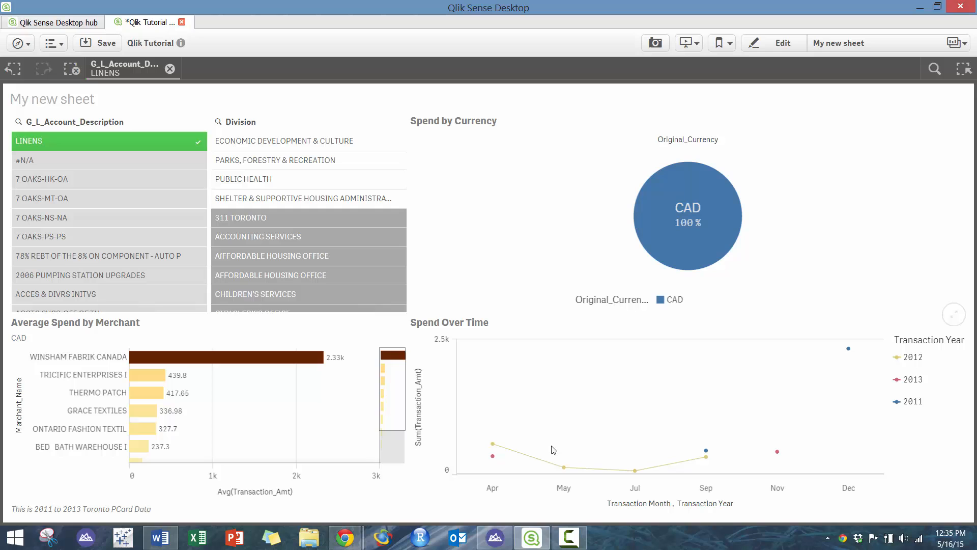
mouse_move(287, 392)
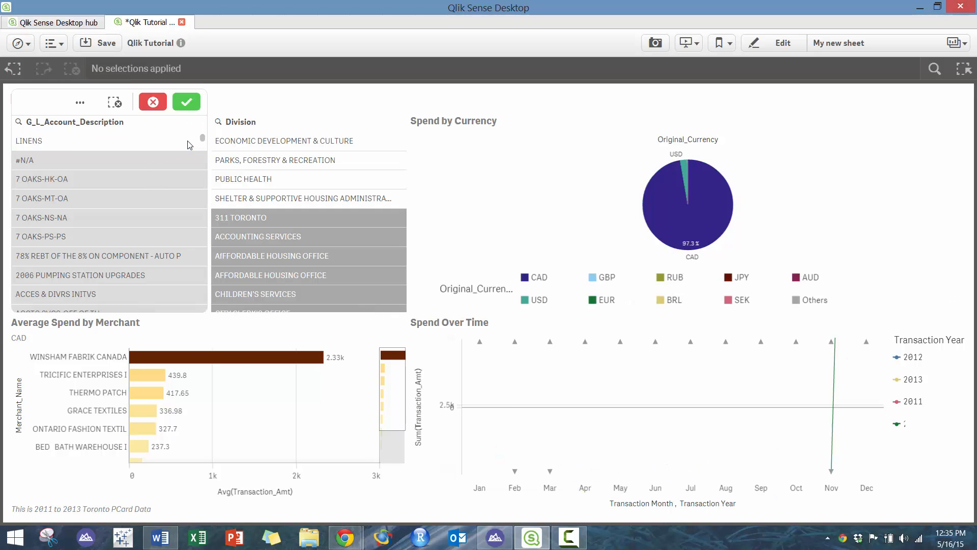
click(186, 102)
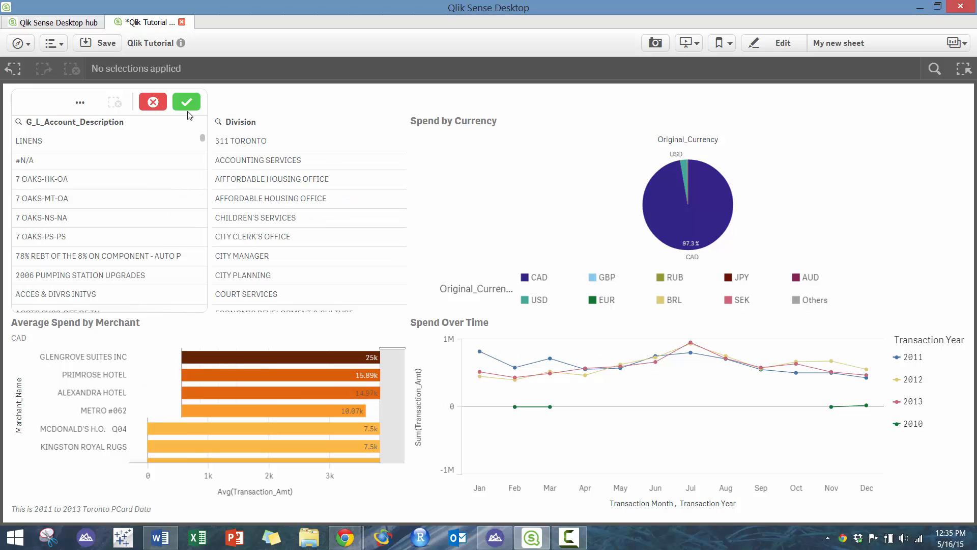
click(186, 102)
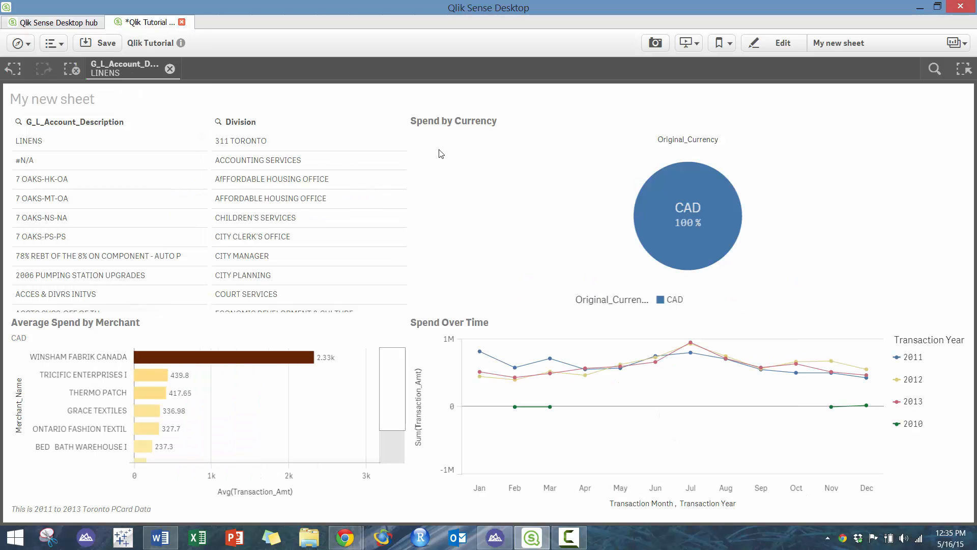
click(28, 140)
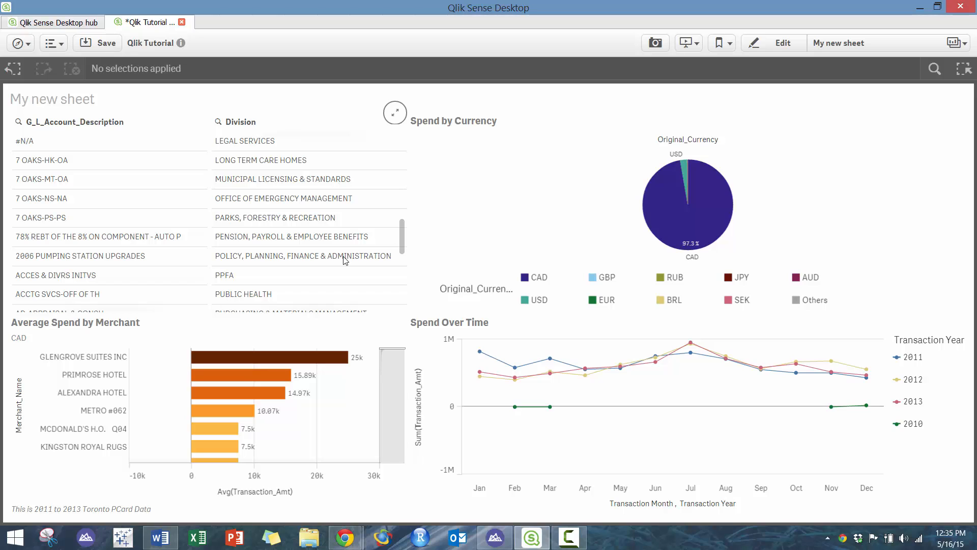
click(302, 256)
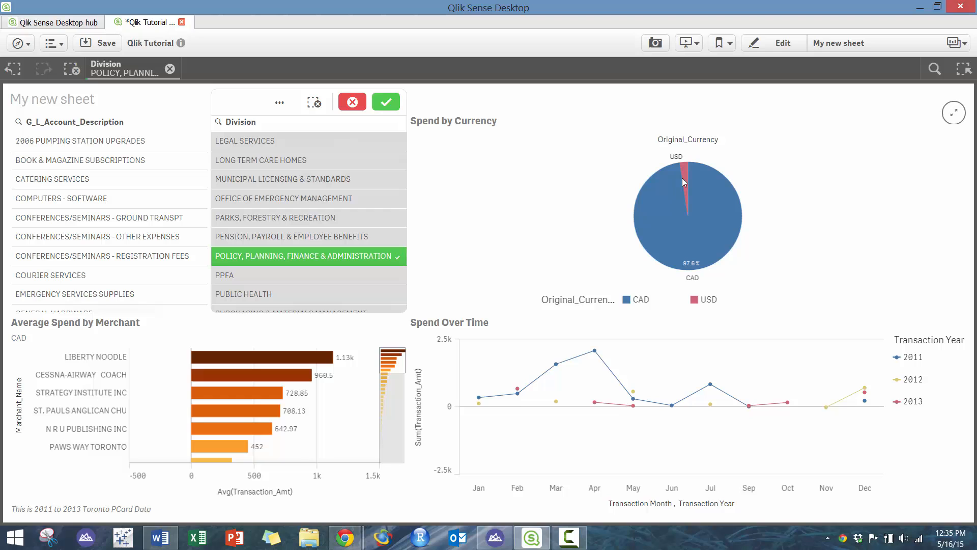
click(685, 175)
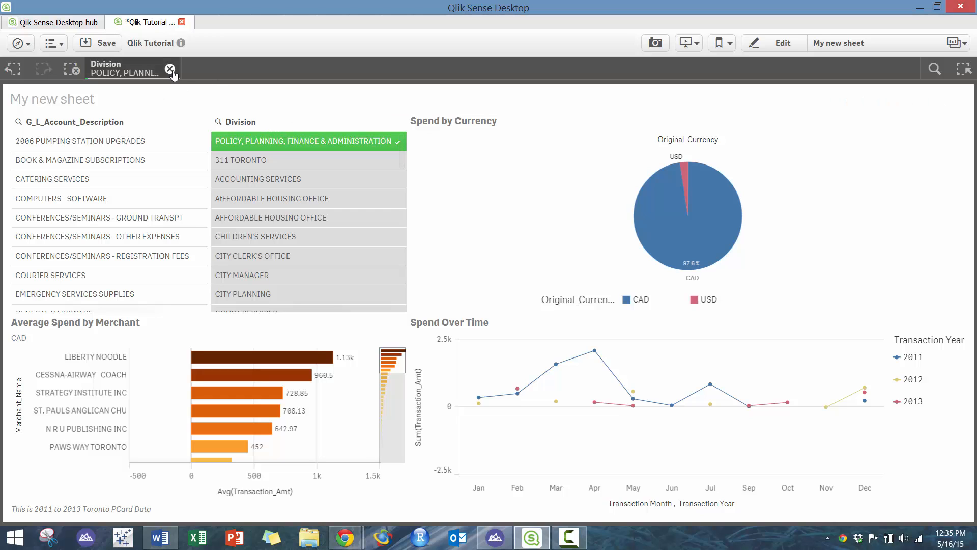
click(170, 69)
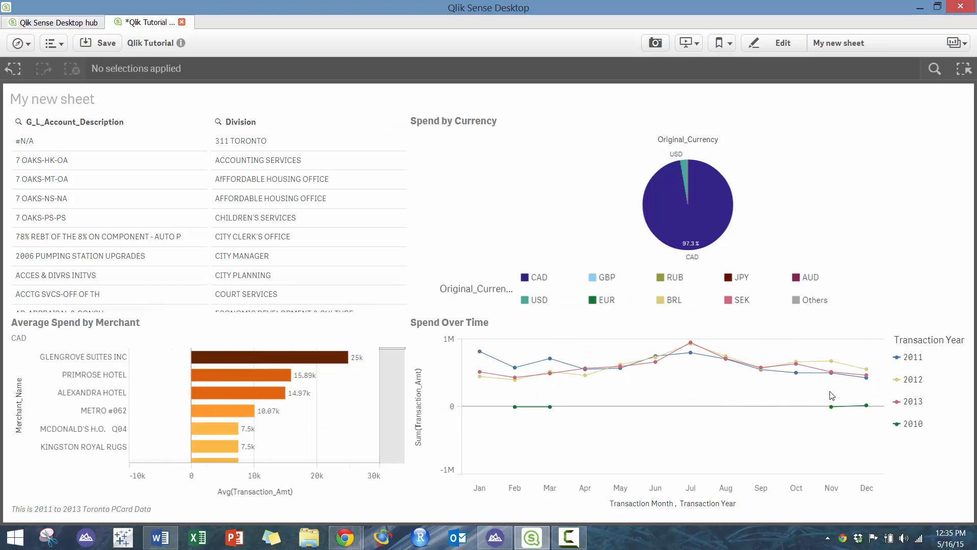
mouse_move(904, 429)
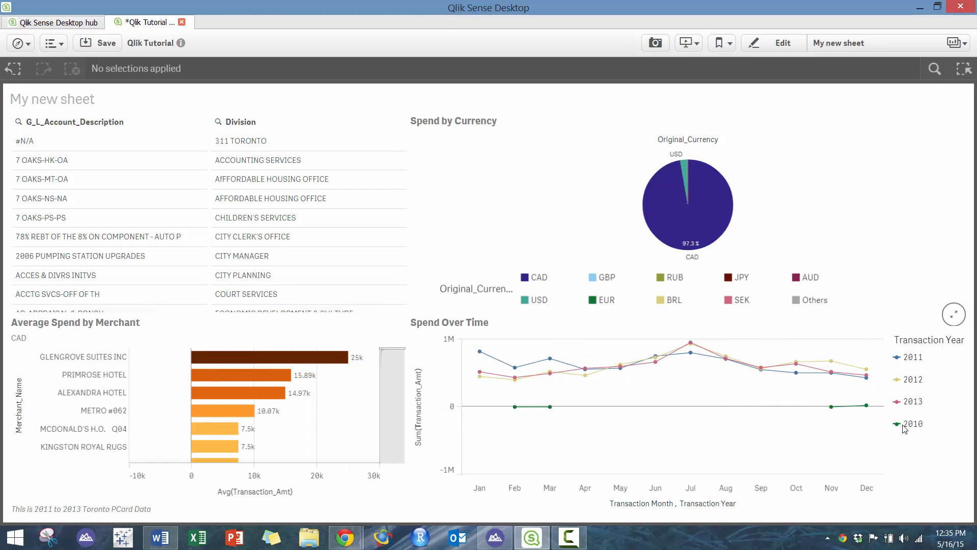
Try years 2010 then 2013 in Spend Over Time, clear them, and select all currencies
click(914, 424)
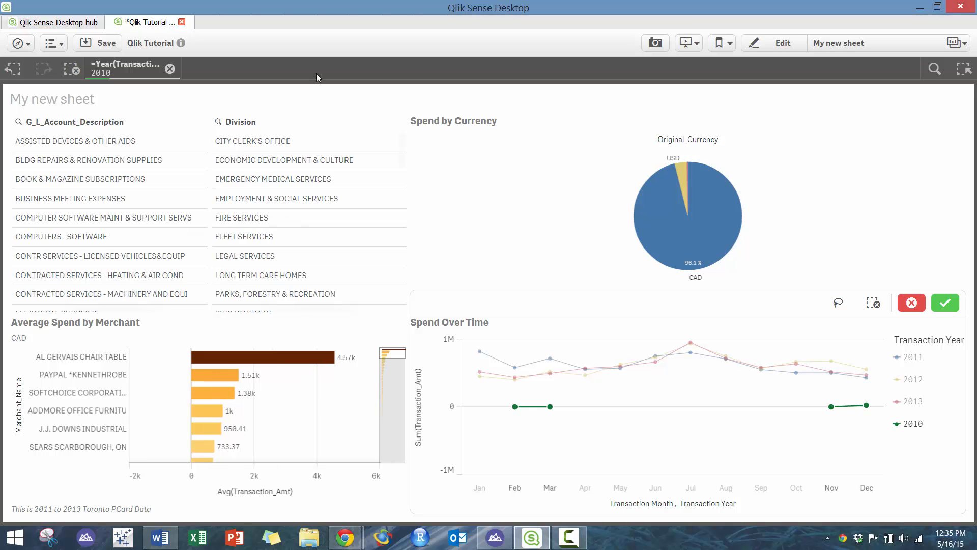
mouse_move(803, 464)
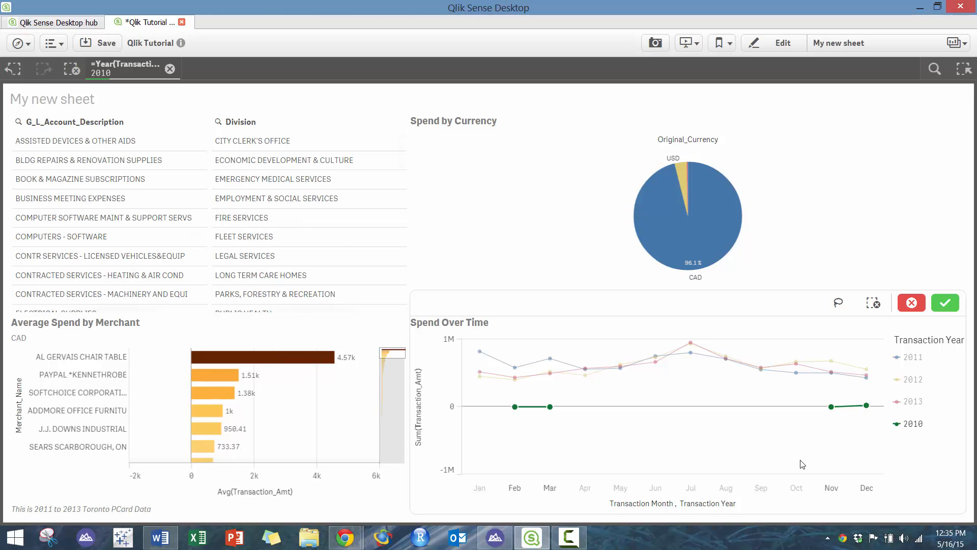
mouse_move(454, 222)
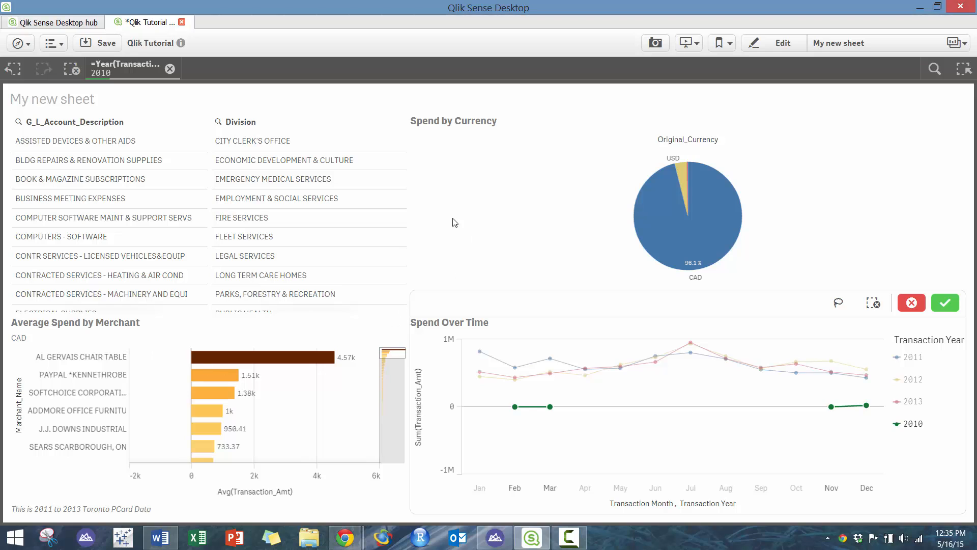
mouse_move(918, 404)
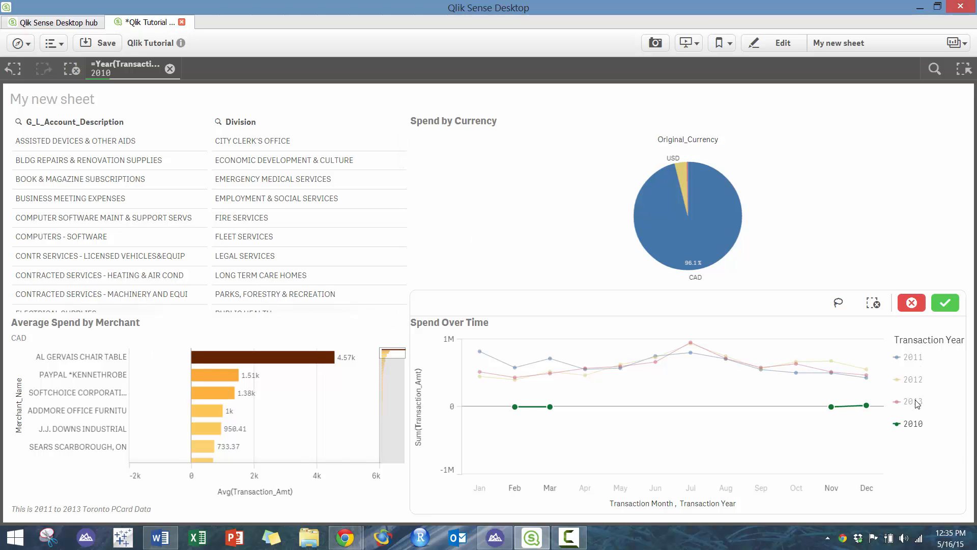
click(912, 400)
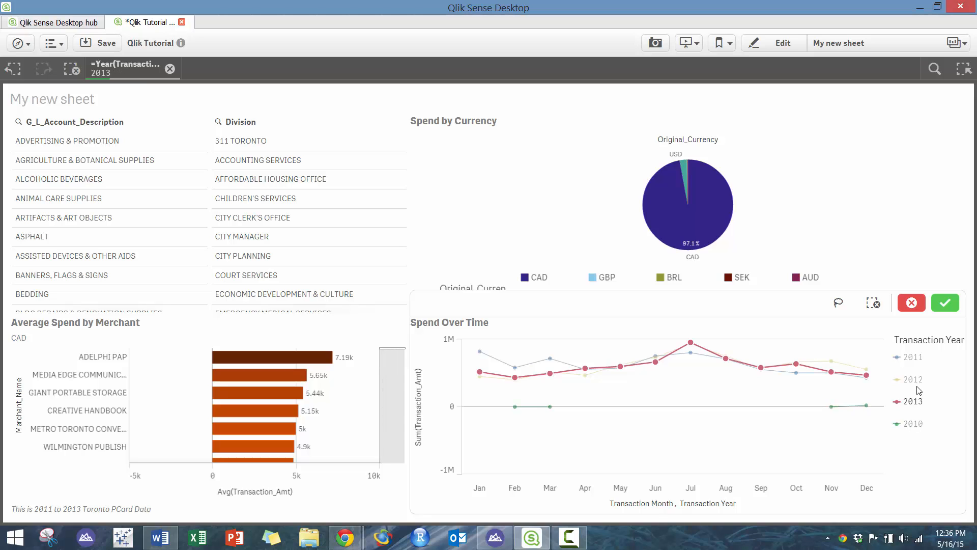
click(914, 378)
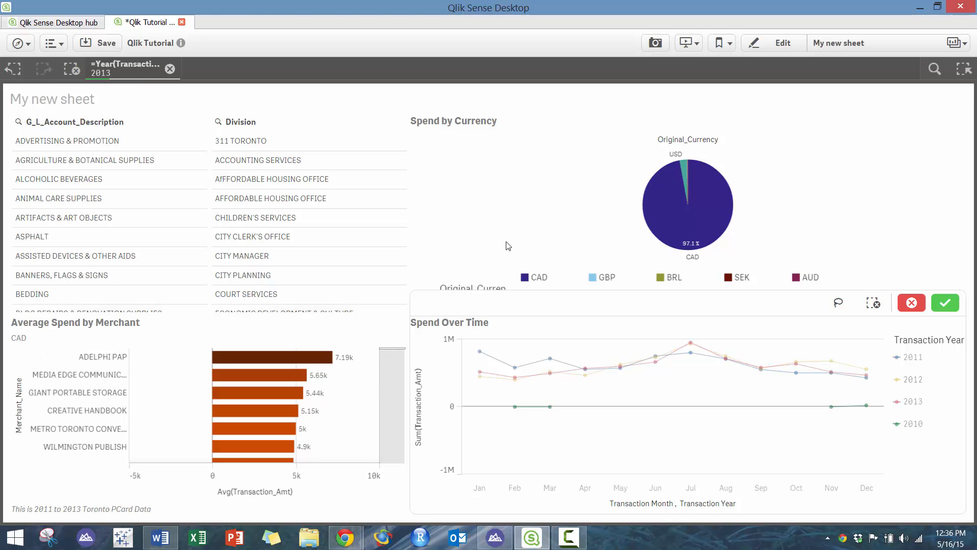
click(170, 69)
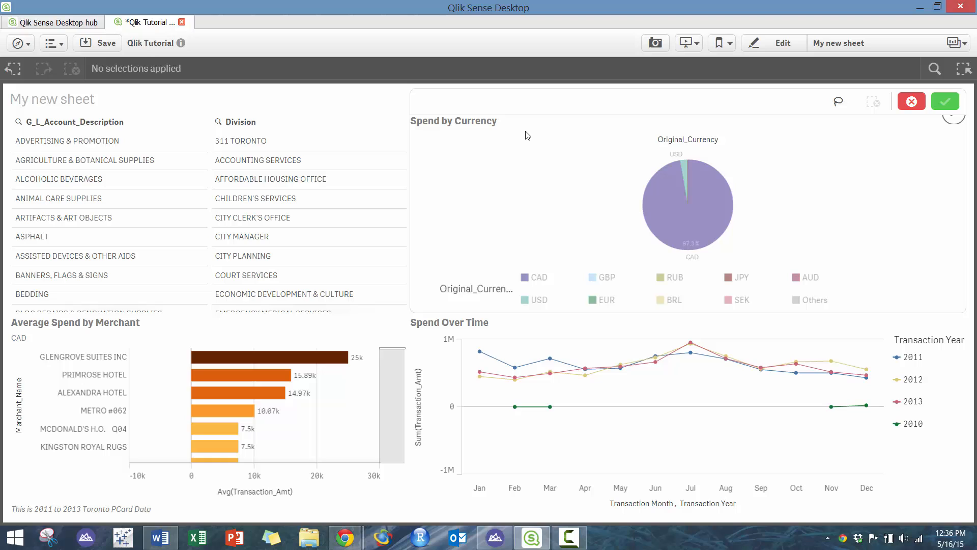
click(838, 102)
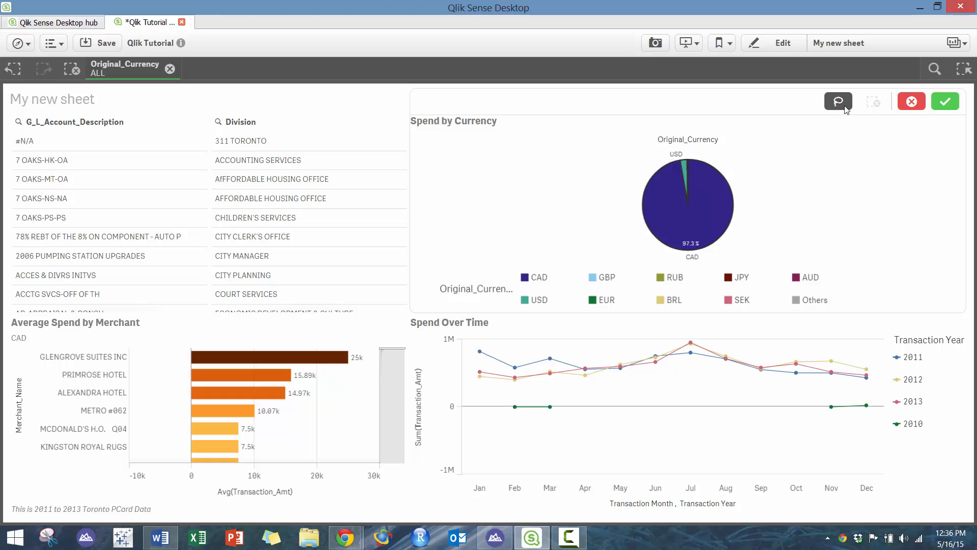
Lasso two groups of Spend Over Time points, then start and cancel a pie selection
click(944, 101)
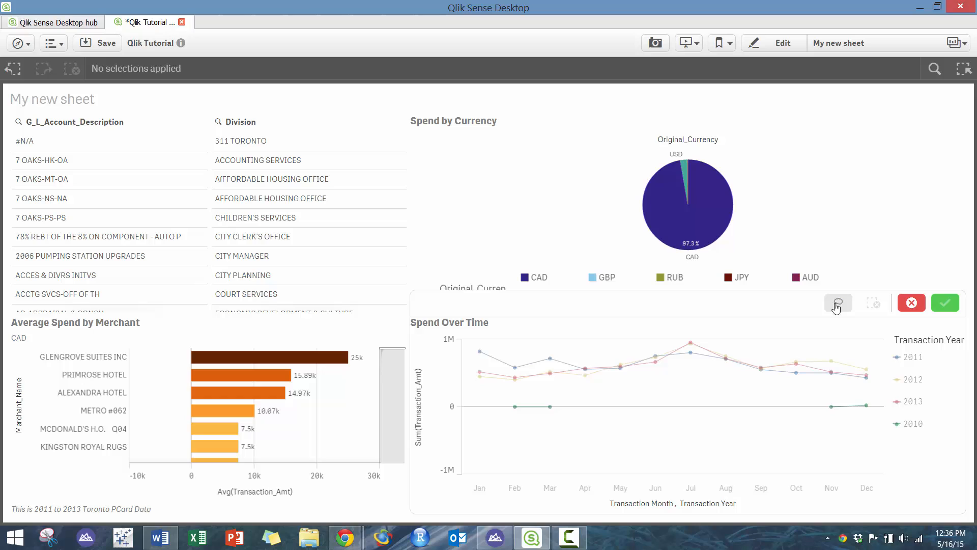
drag(735, 365, 796, 346)
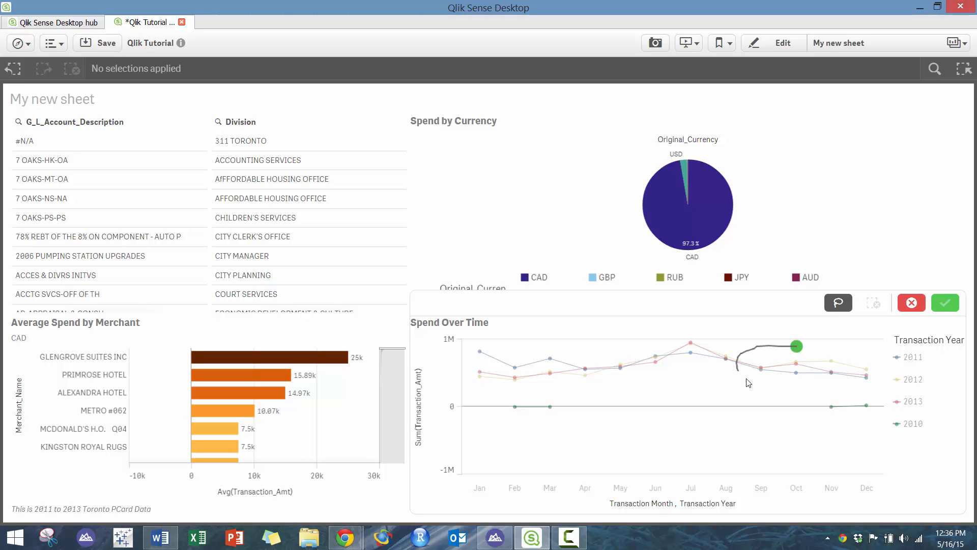
drag(748, 382, 826, 371)
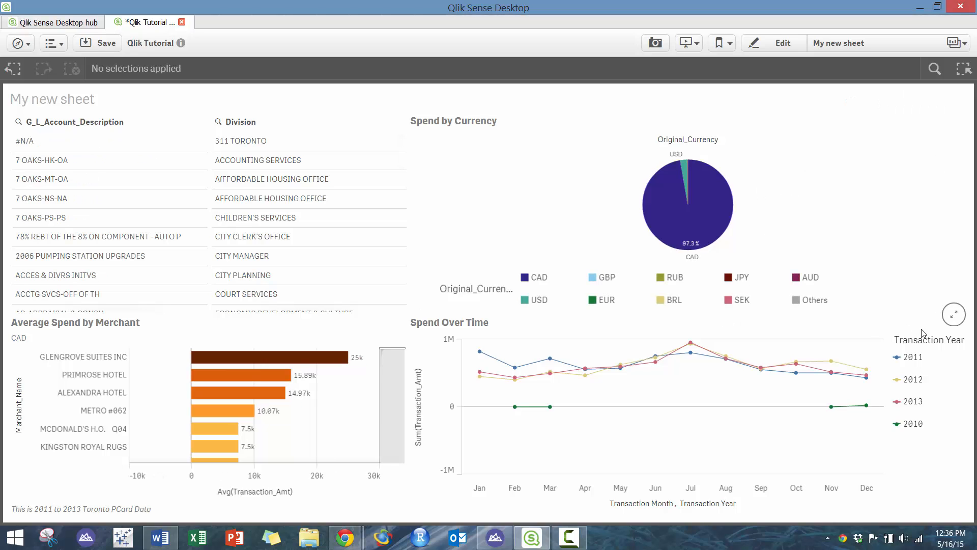
click(688, 205)
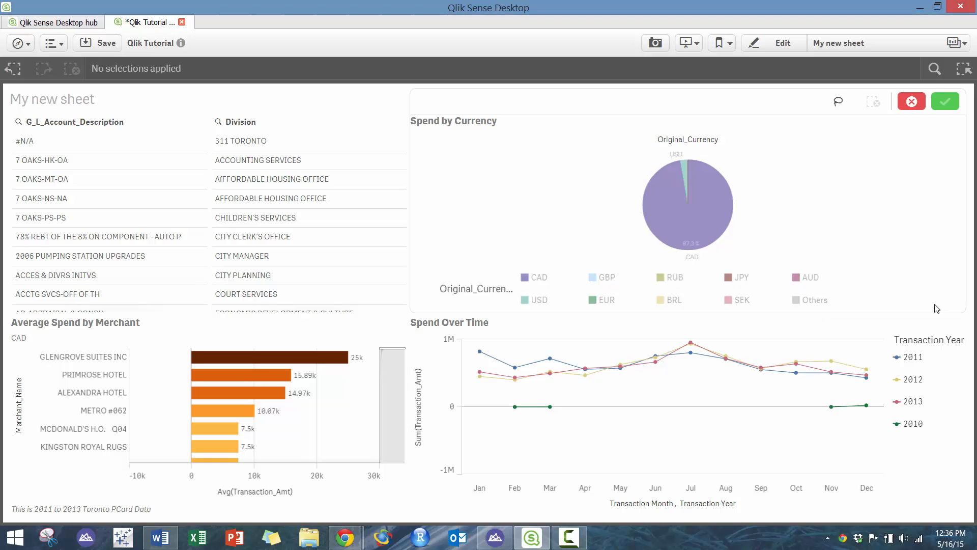
click(945, 101)
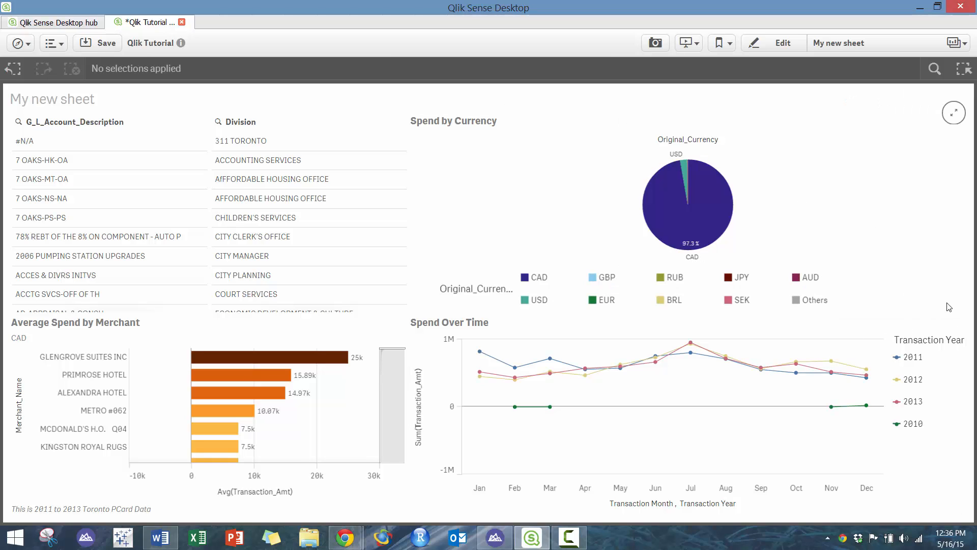
mouse_move(953, 314)
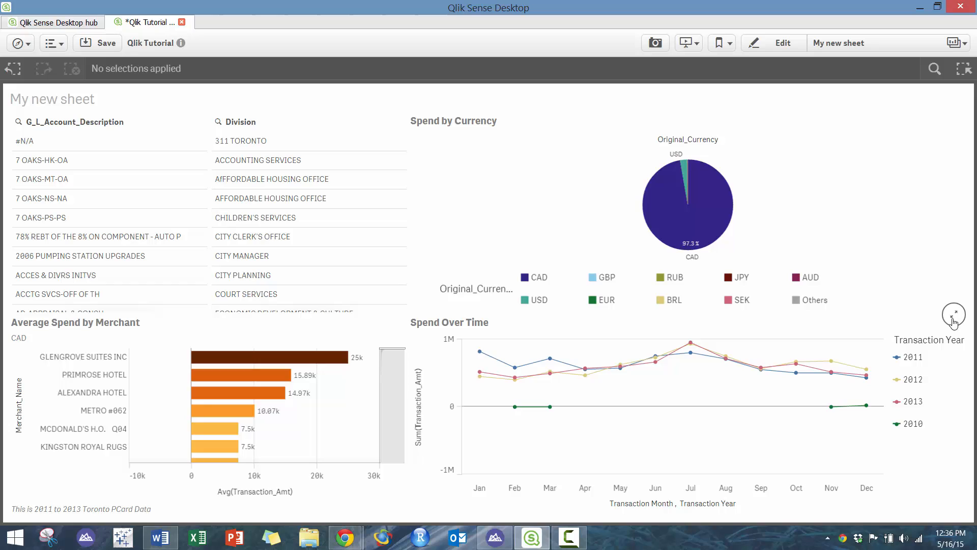
click(954, 314)
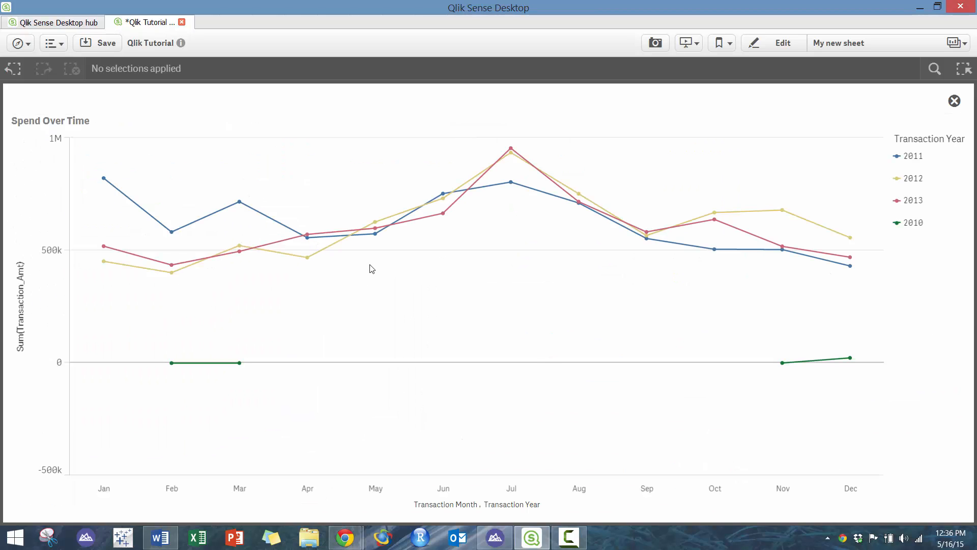
mouse_move(356, 242)
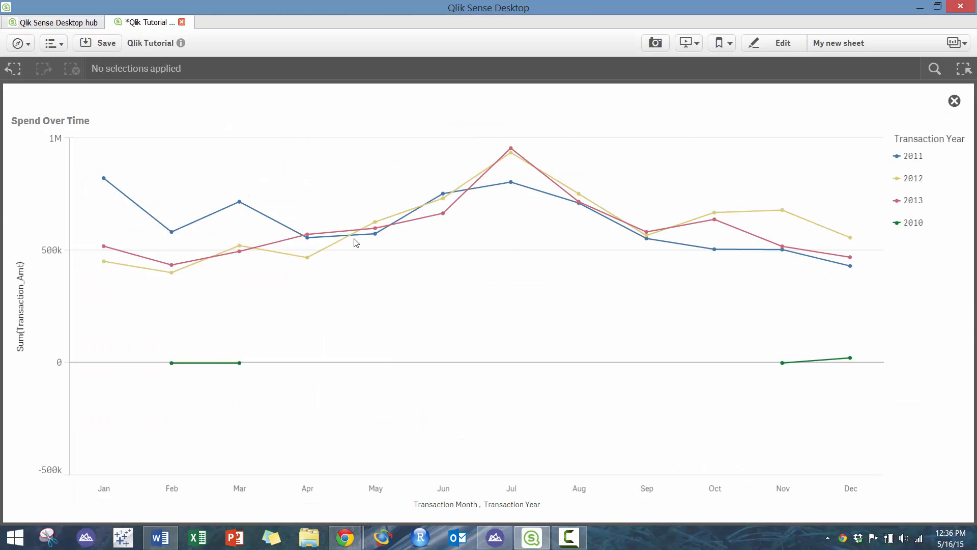
mouse_move(241, 211)
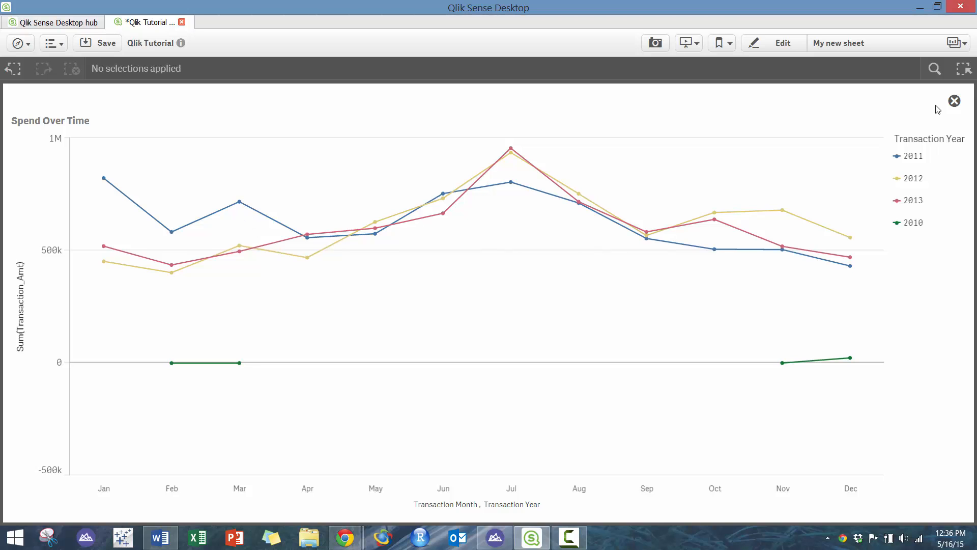
click(954, 101)
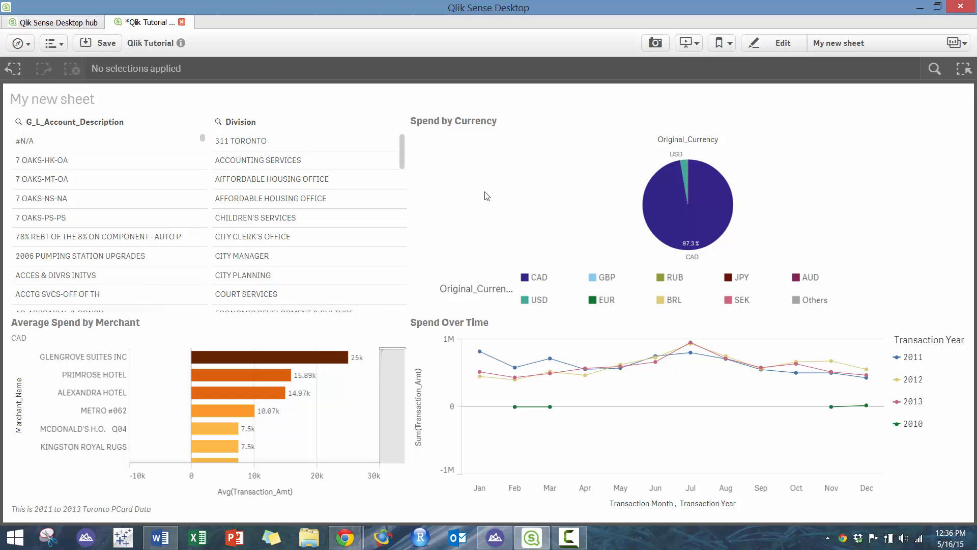
mouse_move(49, 107)
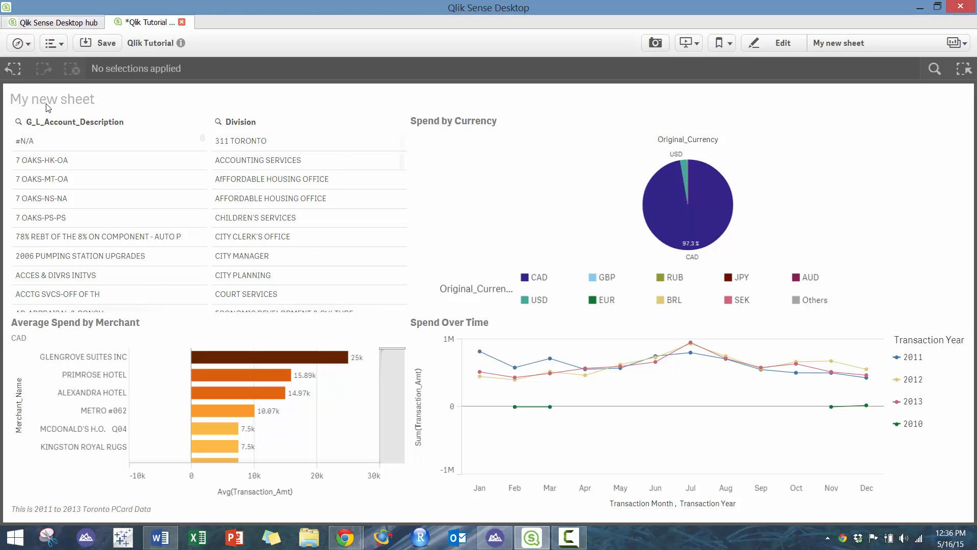
mouse_move(90, 117)
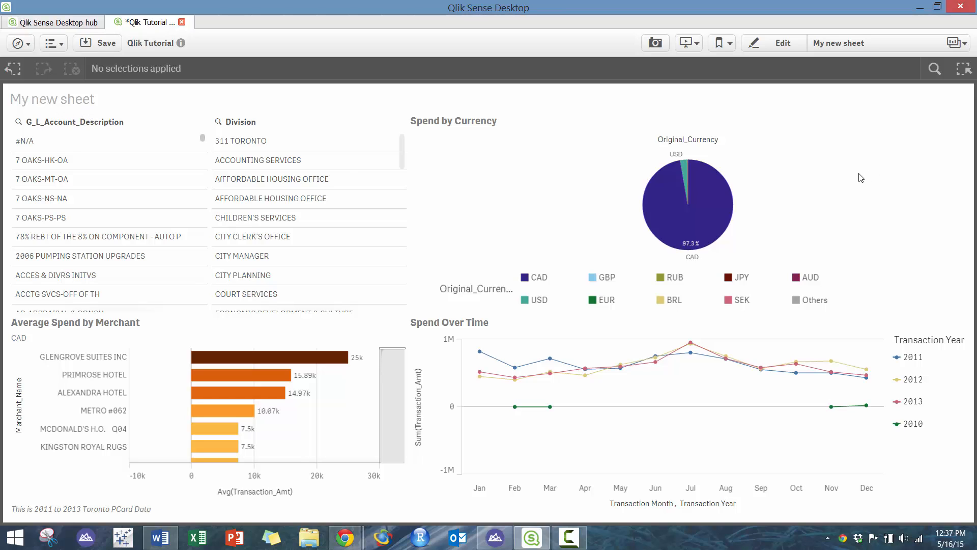
mouse_move(841, 184)
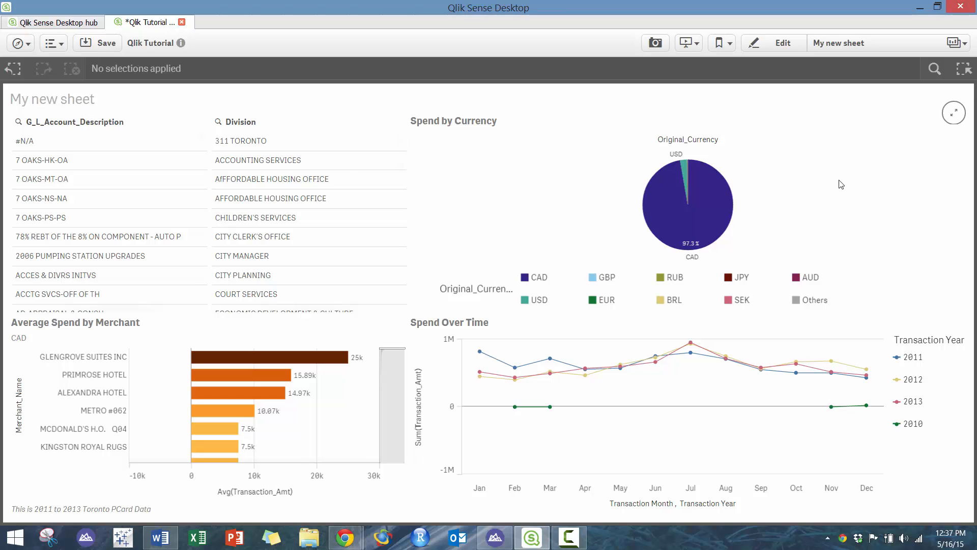